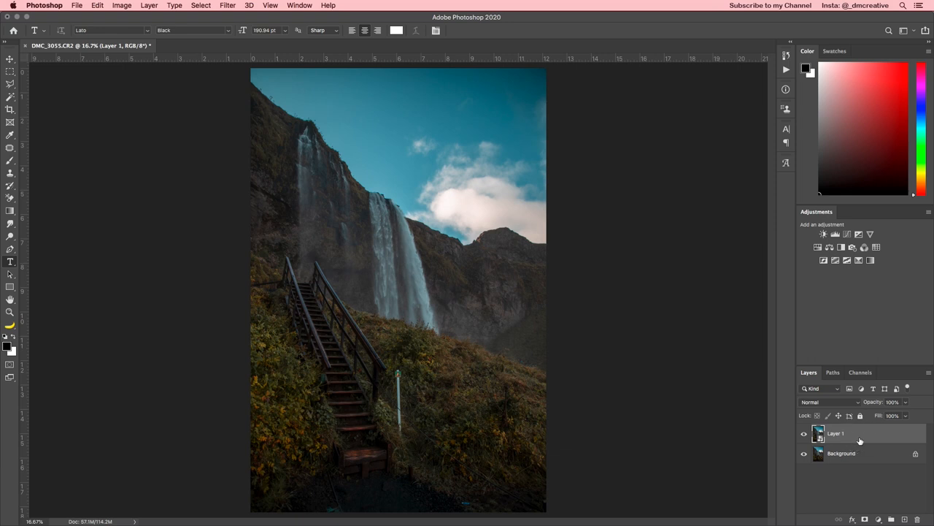
- Bring Layer 1 into the Camera Raw filter with Shift+Cmd+A
{"action": "key", "text": "cmd+shift+a"}
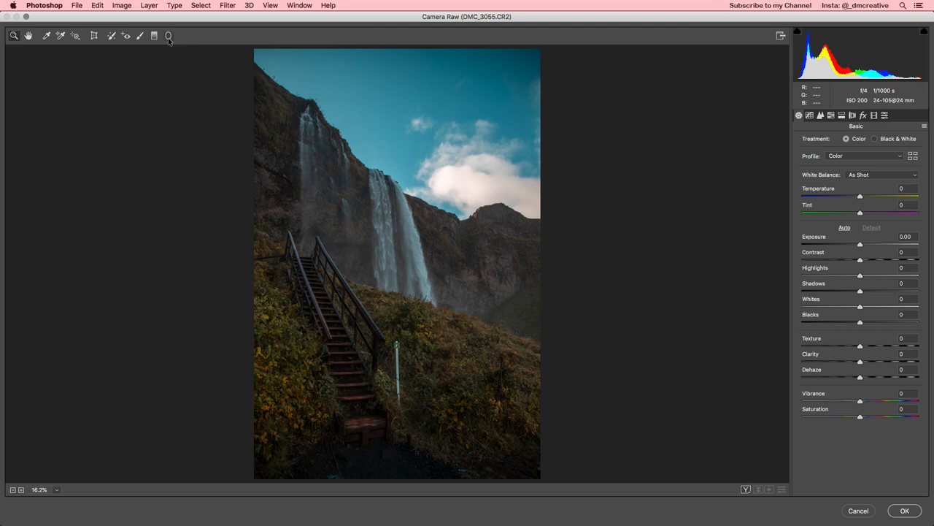
{"action": "mouse_move", "coordinate": [169, 35]}
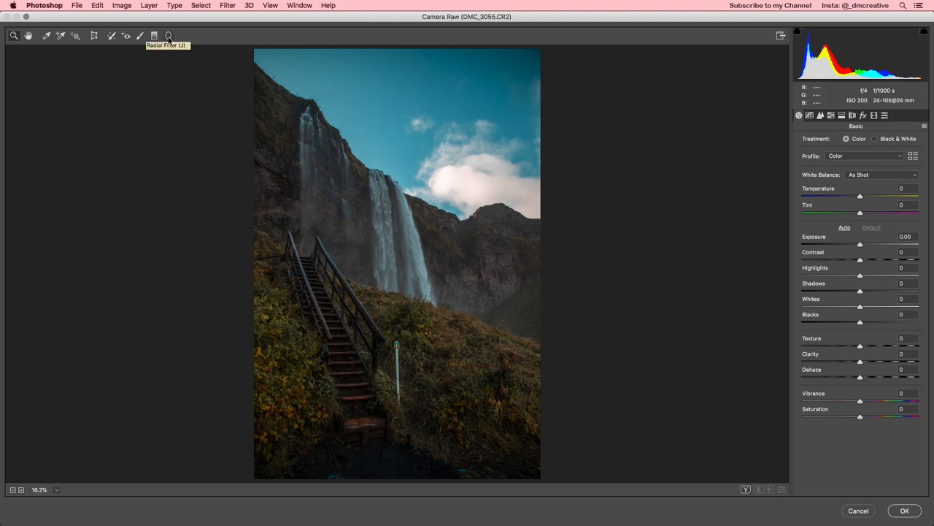
- Activate the Radial Filter tool so its adjustment settings appear
{"action": "left_click", "coordinate": [168, 35]}
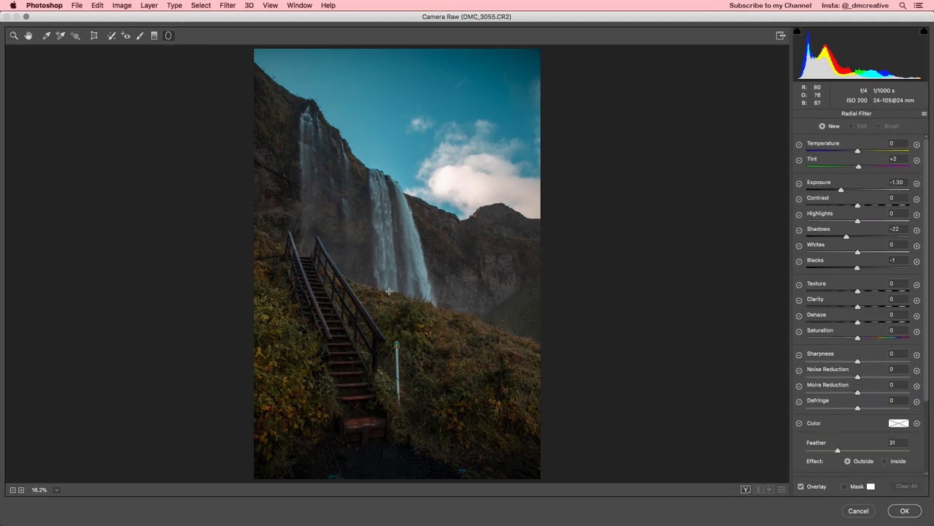
- Draw a large radial filter ellipse covering the waterfall and staircase, darkening the outer edges
{"action": "left_click_drag", "start_coordinate": [391, 277], "coordinate": [435, 329]}
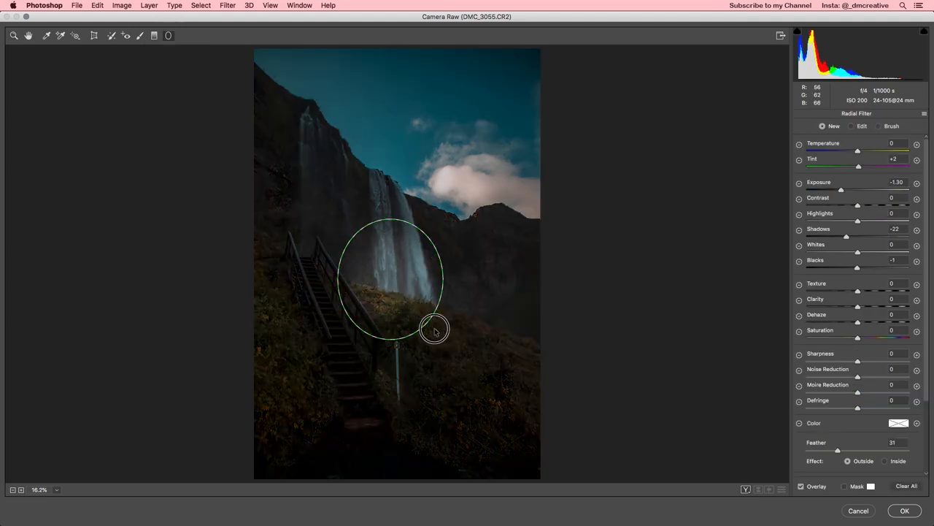
{"action": "left_click_drag", "start_coordinate": [435, 329], "coordinate": [526, 401]}
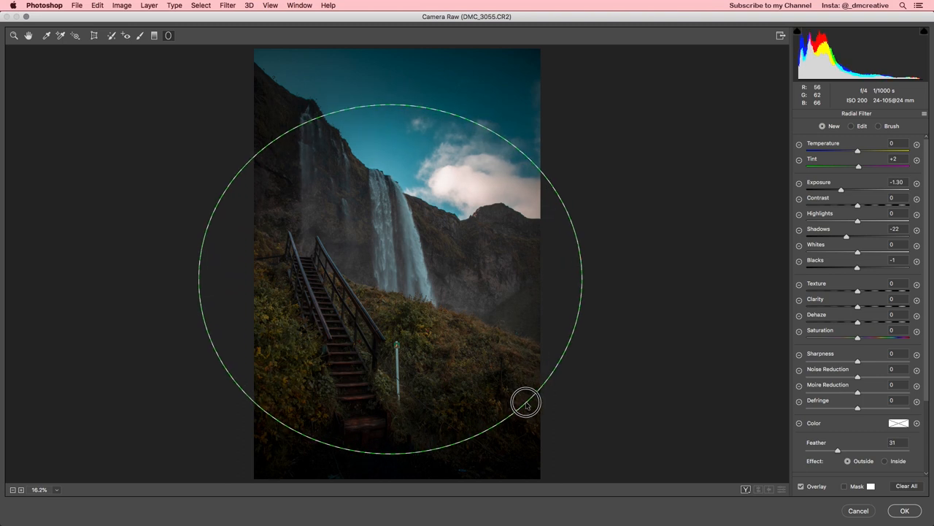
{"action": "left_click_drag", "start_coordinate": [526, 403], "coordinate": [522, 406]}
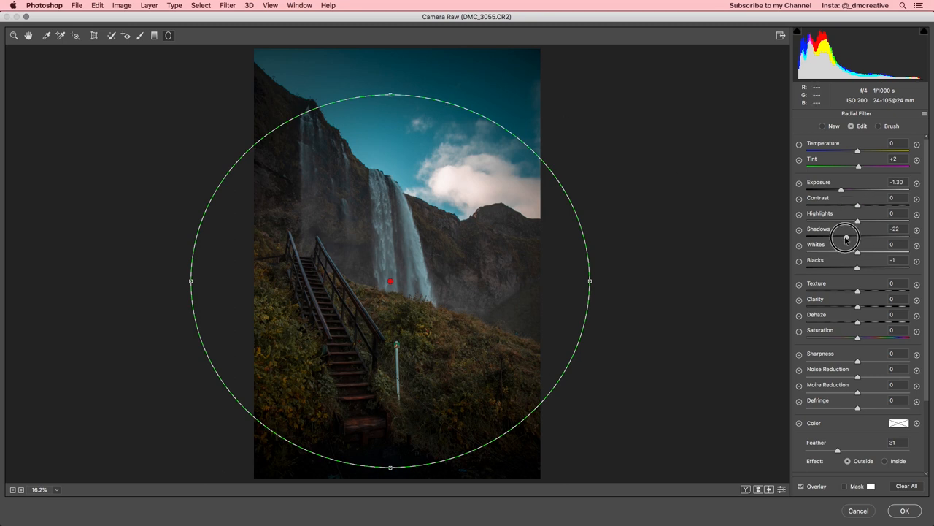
- Lower the filter's Shadows and Exposure, then set its Effect to Inside the circle
{"action": "left_click_drag", "start_coordinate": [841, 190], "coordinate": [837, 190]}
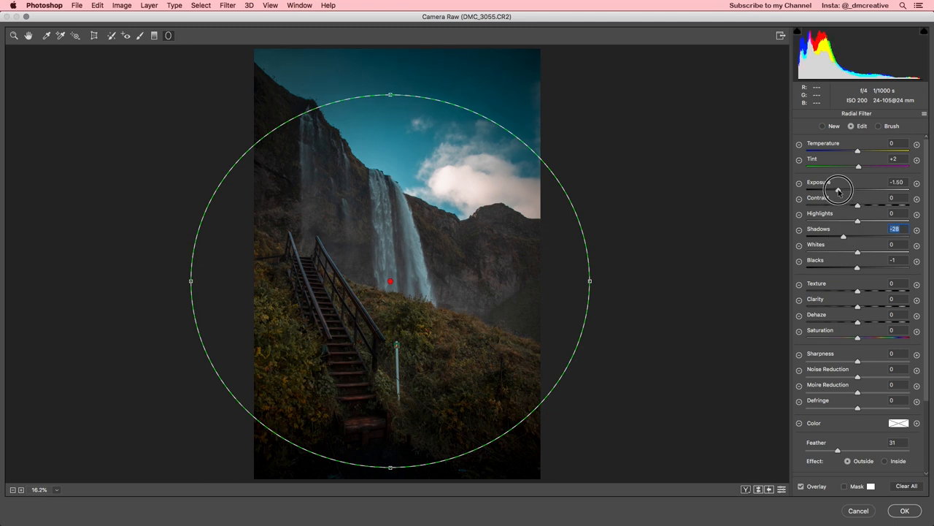
{"action": "left_click_drag", "start_coordinate": [837, 190], "coordinate": [841, 190]}
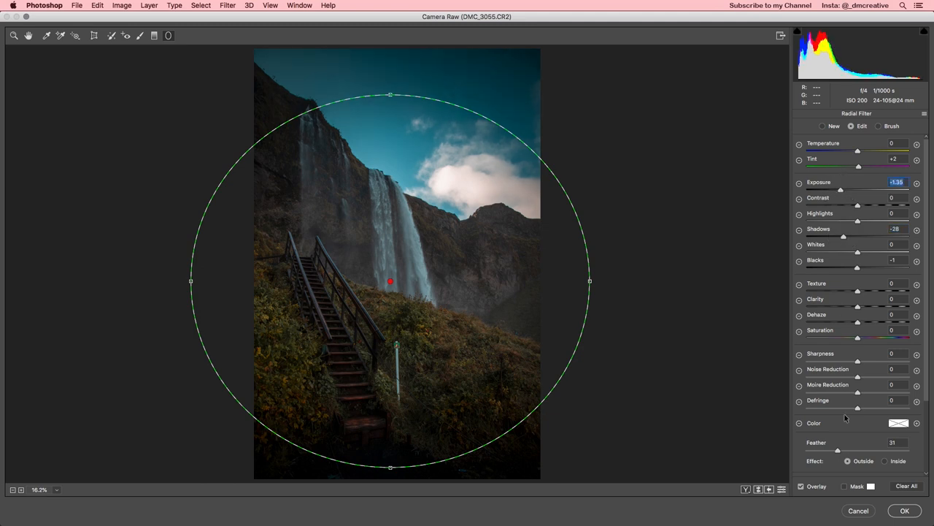
{"action": "mouse_move", "coordinate": [849, 460]}
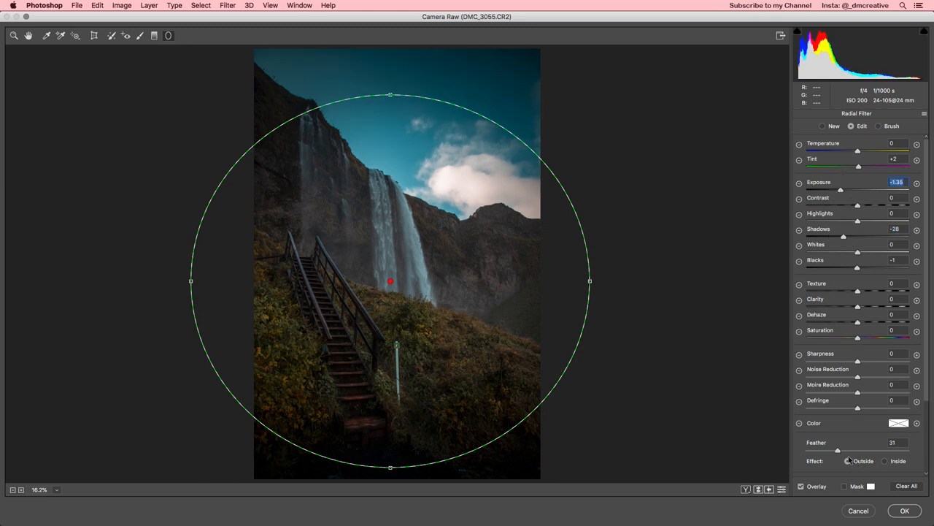
{"action": "left_click", "coordinate": [885, 461]}
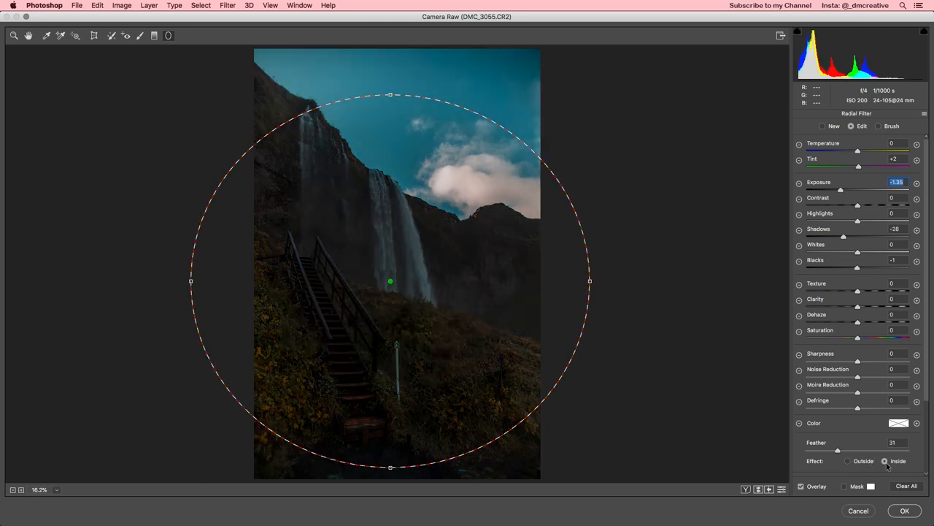